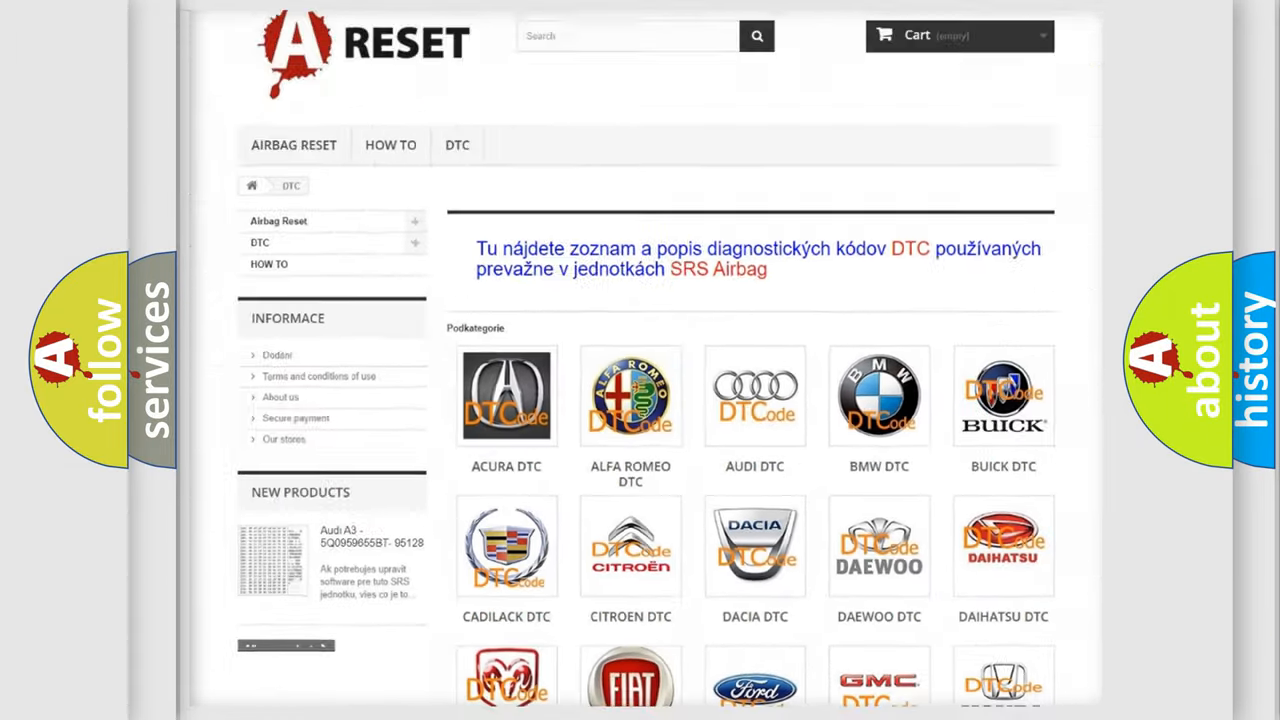
Load the Alfa Romeo DTC page and scan its B-, C- and P-series airbag trouble codes.
scroll("up", 3)
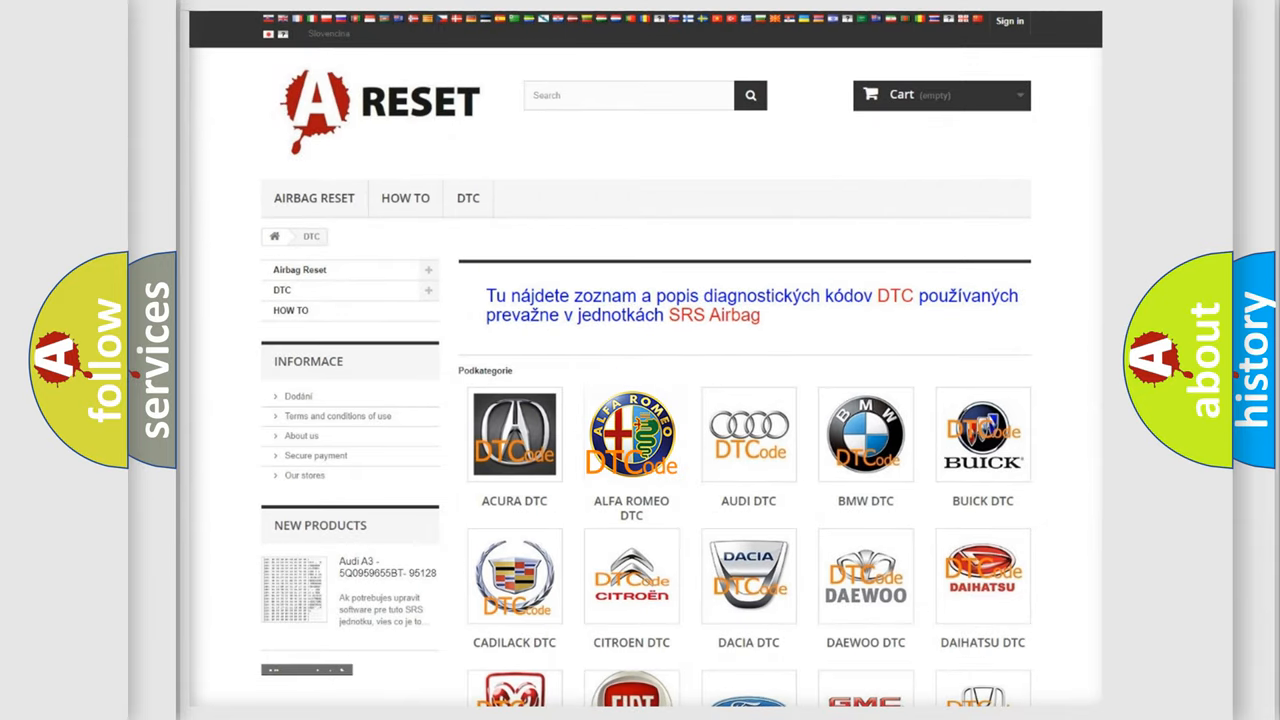
left_click(632, 434)
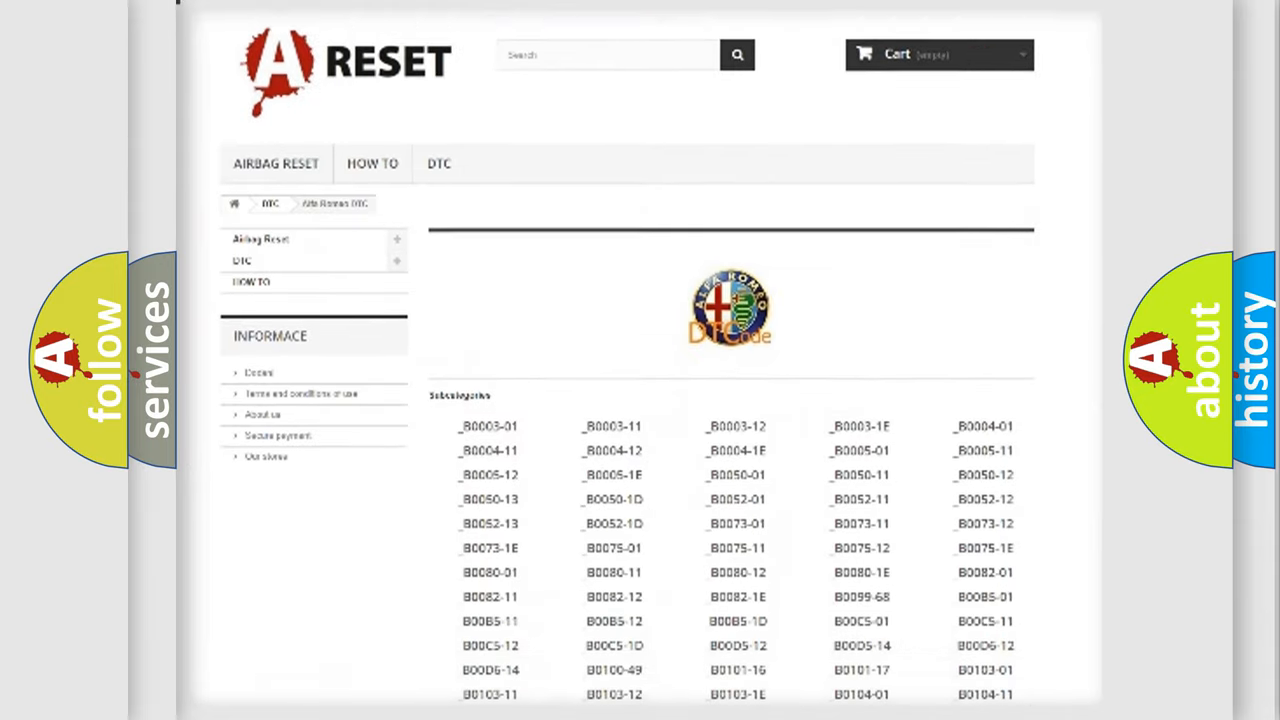
scroll("down", 3)
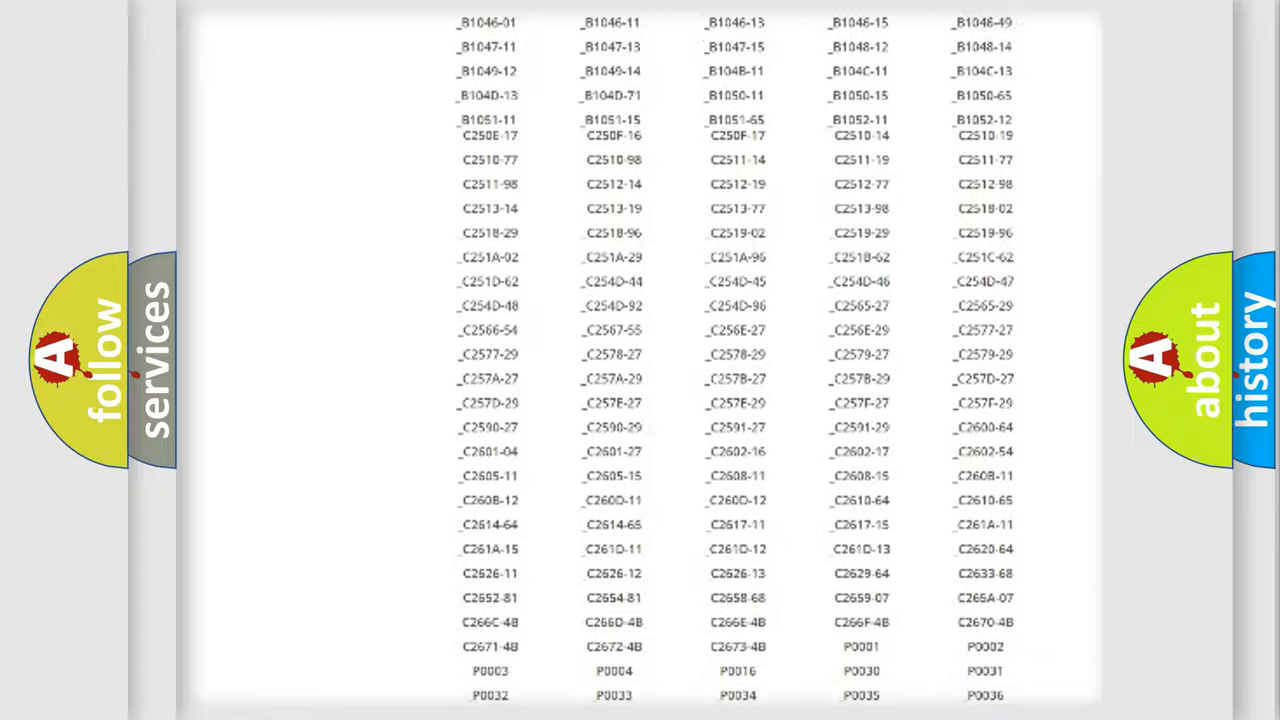
scroll("up", 3)
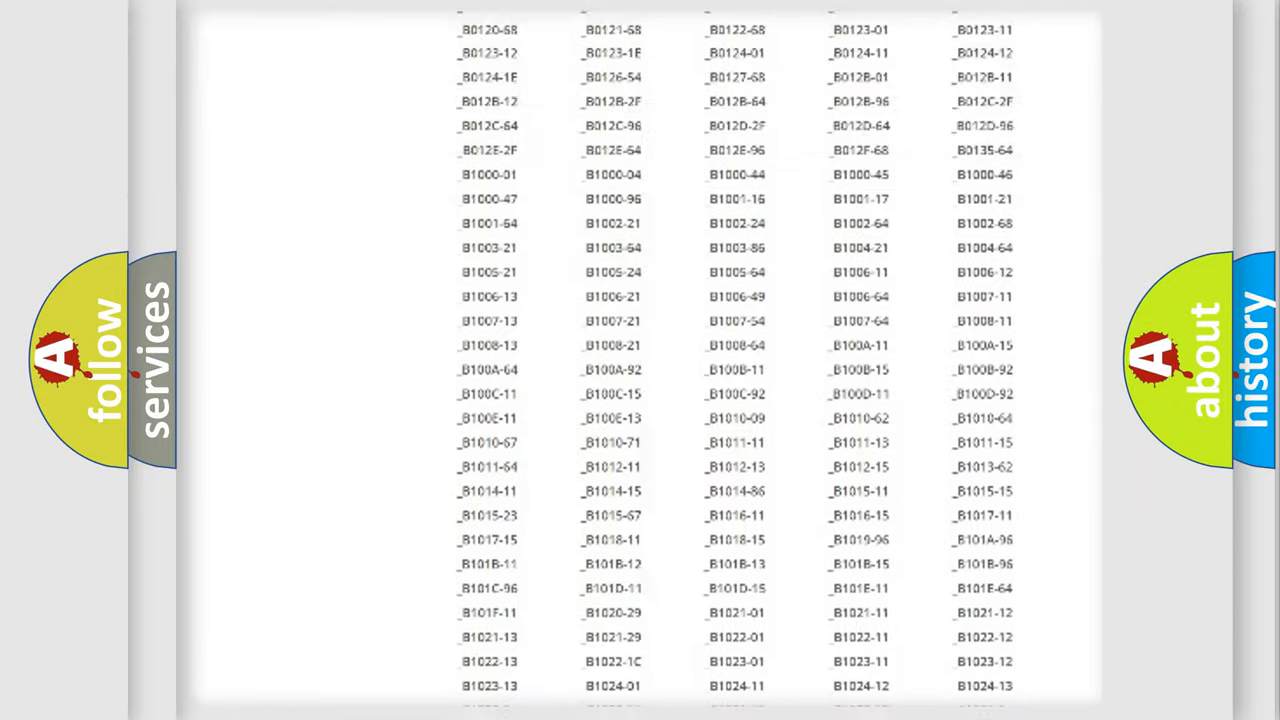
scroll("up", 3)
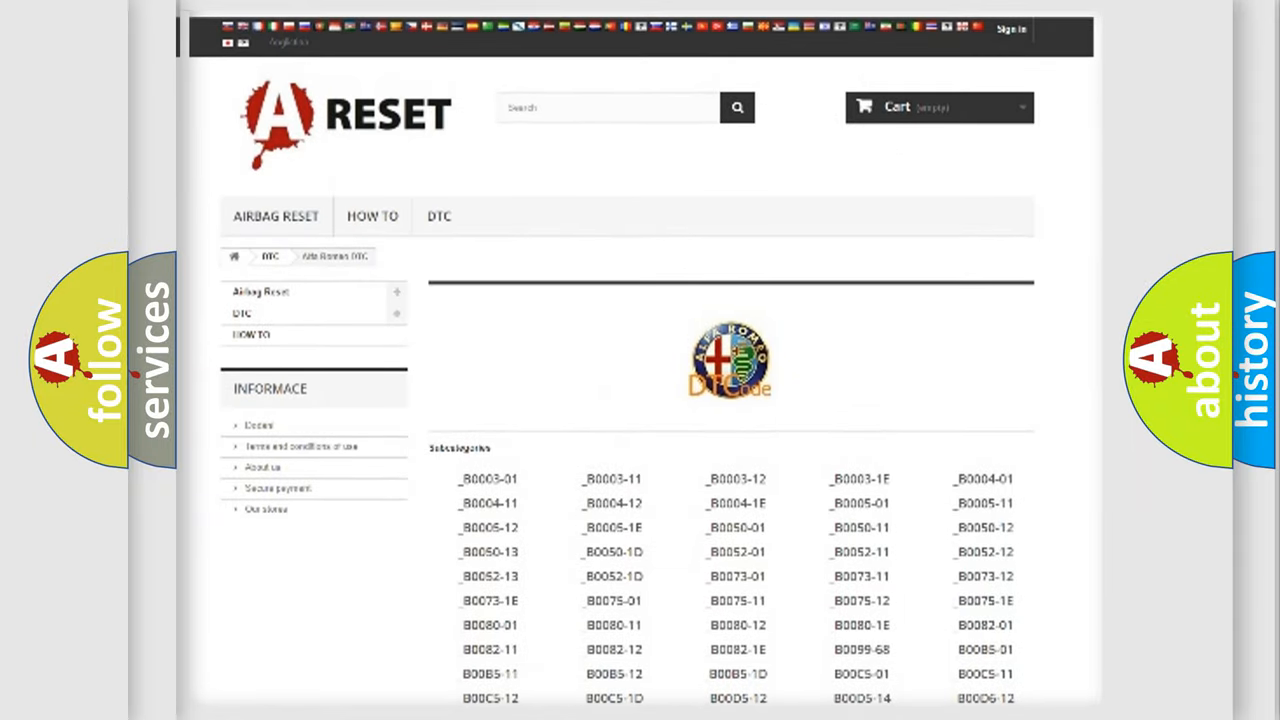